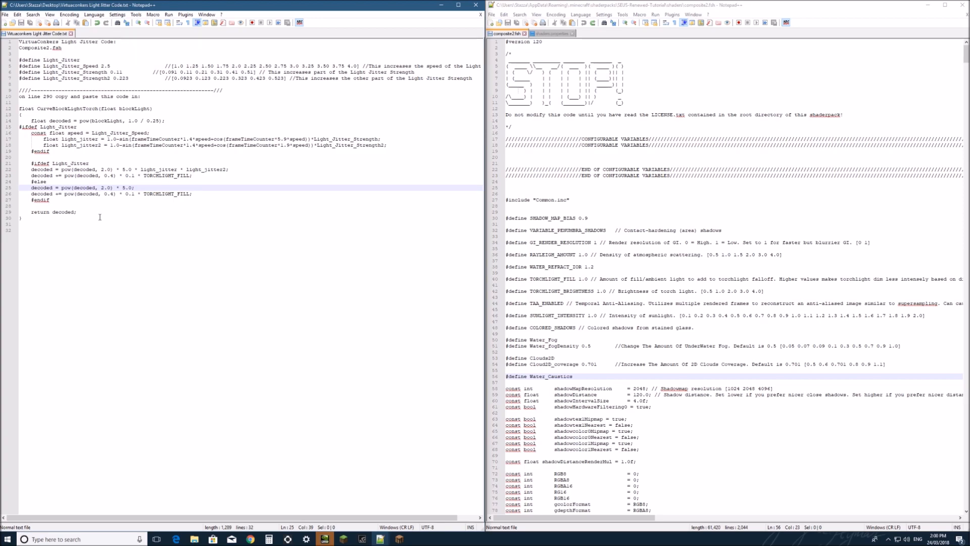
mouse_move(204, 152)
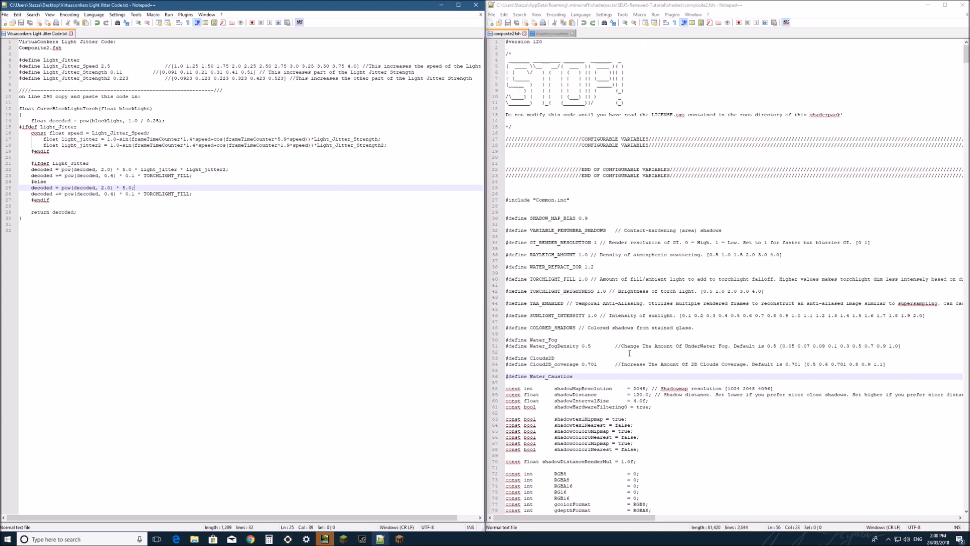
- Place the cursor on the empty line below the Water_Caustics define in composite2.fsh
left_click(550, 32)
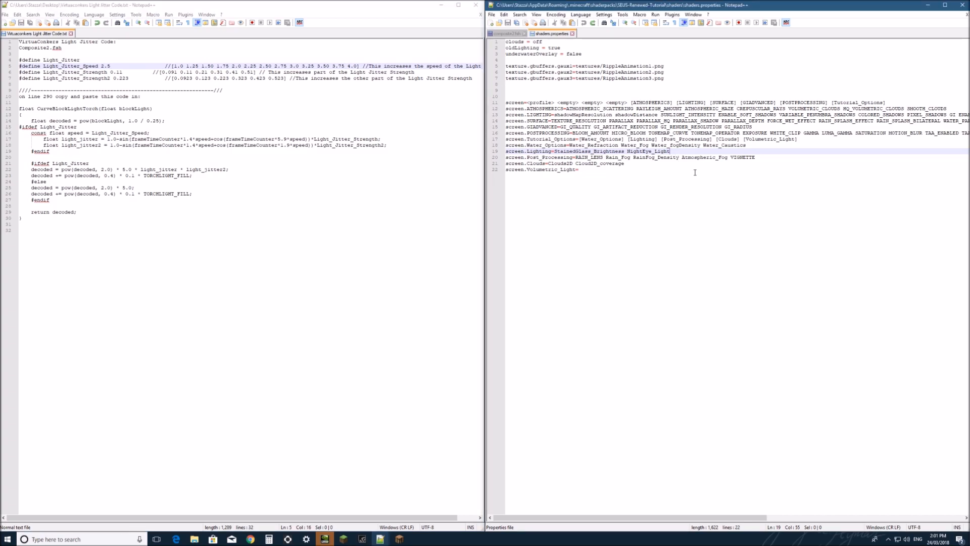
mouse_move(709, 180)
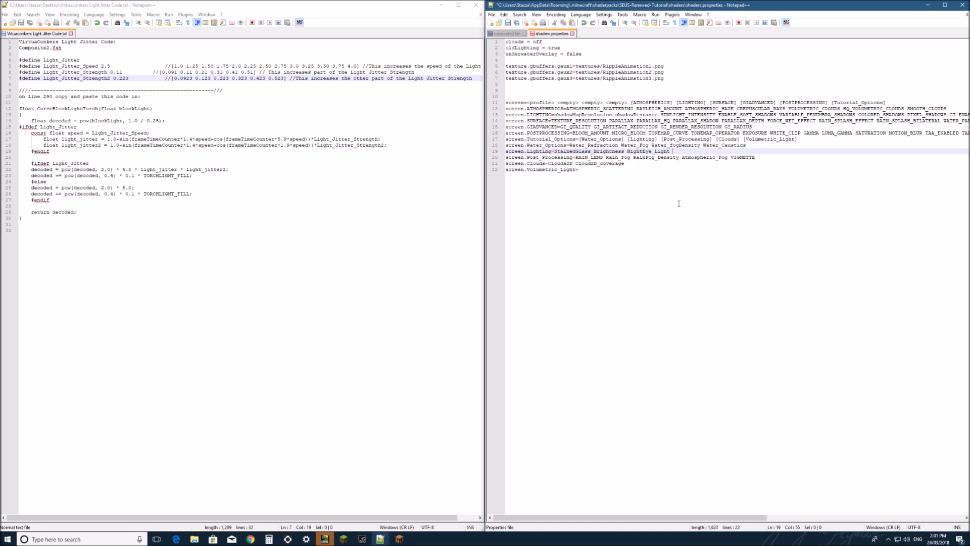
- Type [Light_Jitter_Options] at the end of the screen.Lighting line, dismissing autocomplete
type("[]")
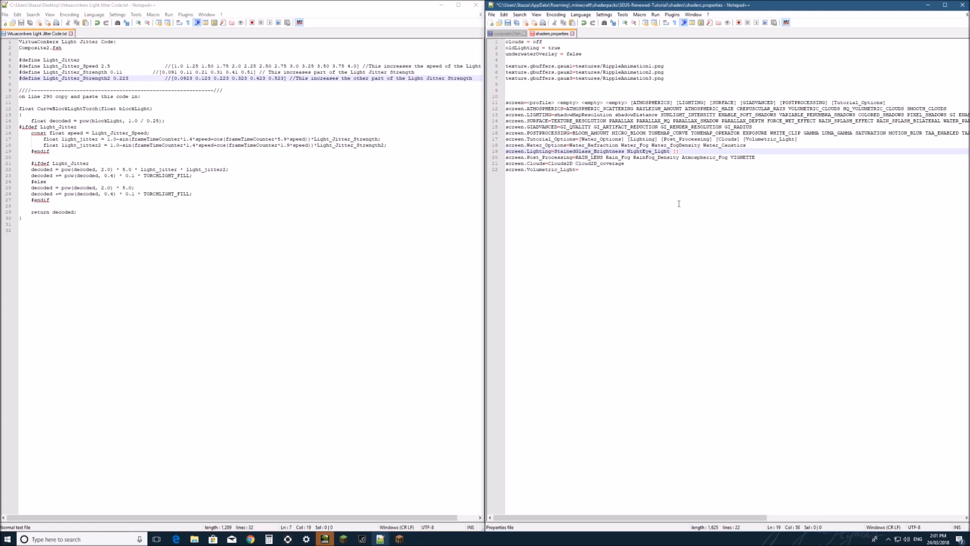
type("Light")
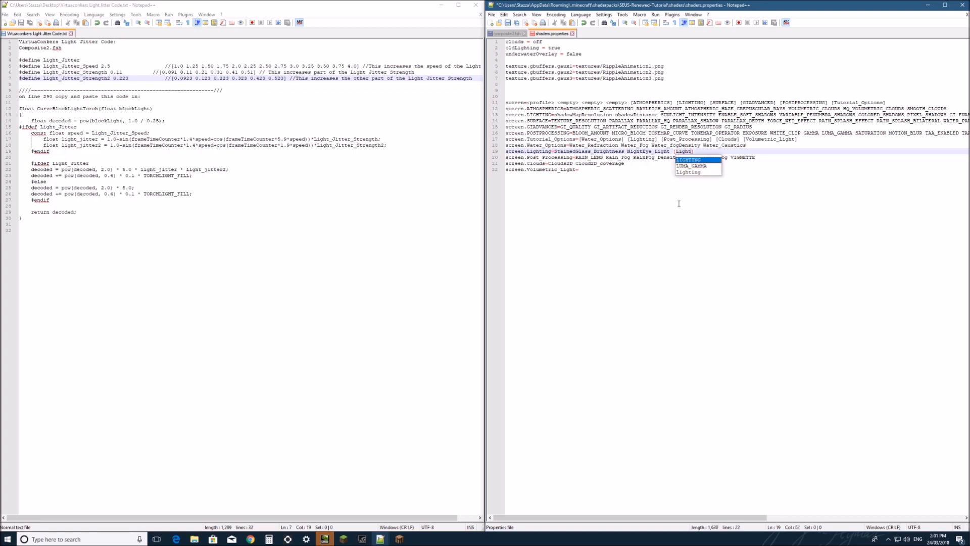
left_click(688, 159)
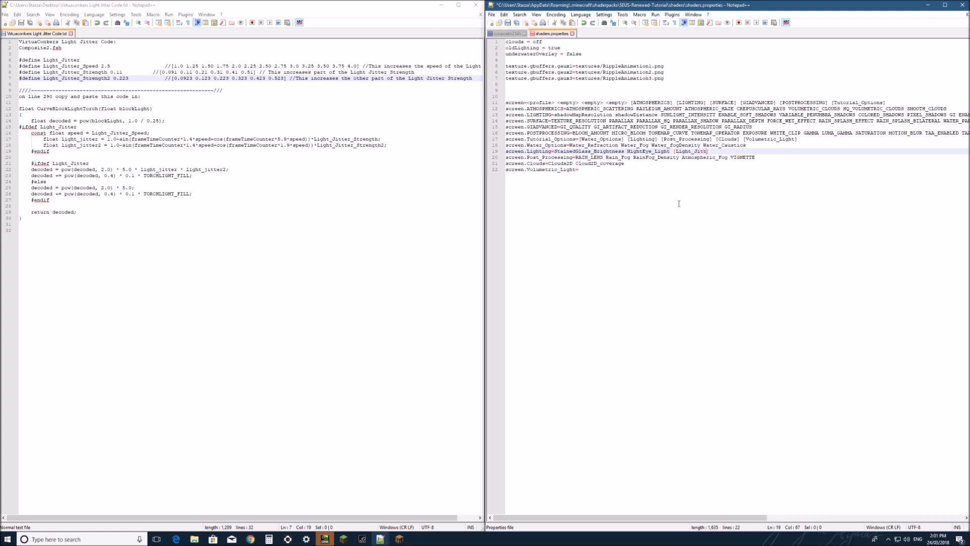
type("er")
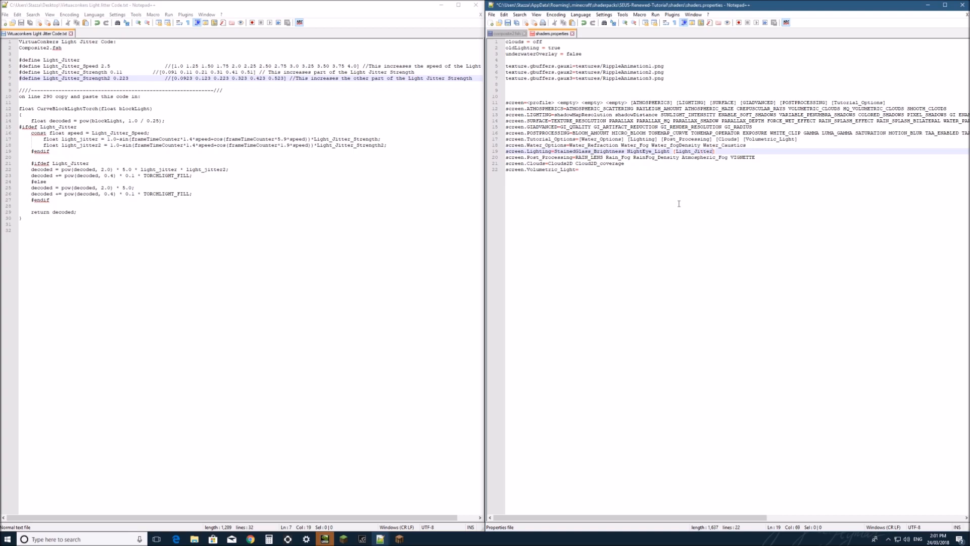
type("_Options")
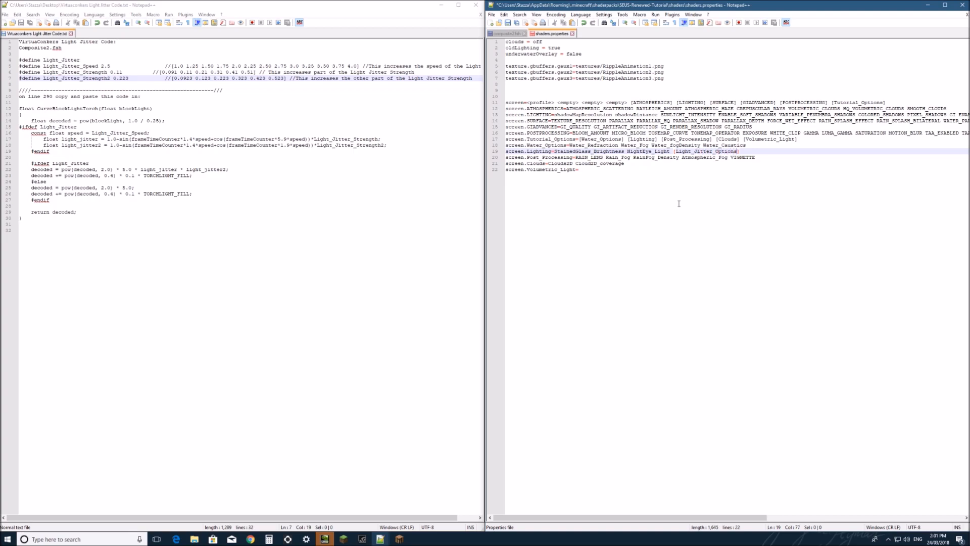
mouse_move(579, 174)
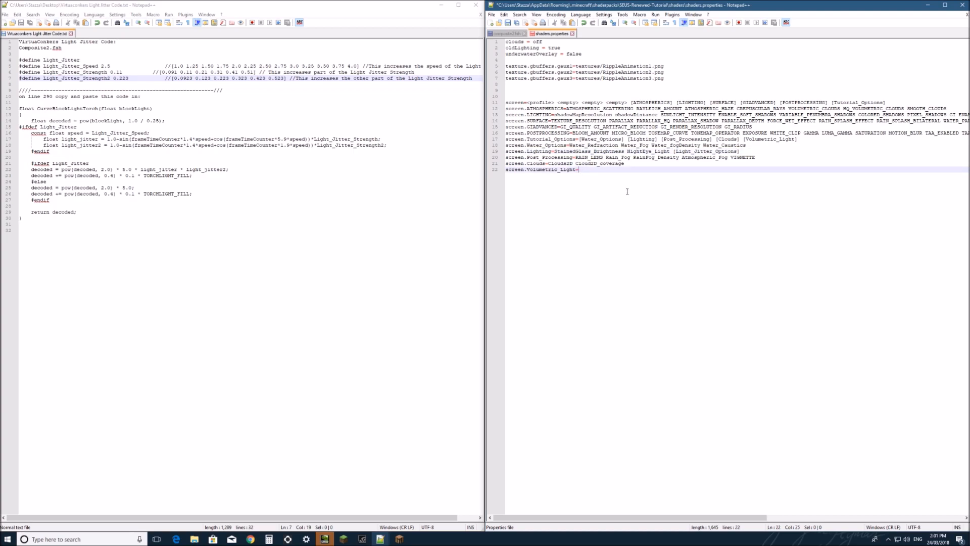
- Add a screen.Light_Jitter_Options line listing Light_Jitter, Light_Jitter_Speed, Light_Jitter_Strength and Light_Jitter_Strength2
key("enter")
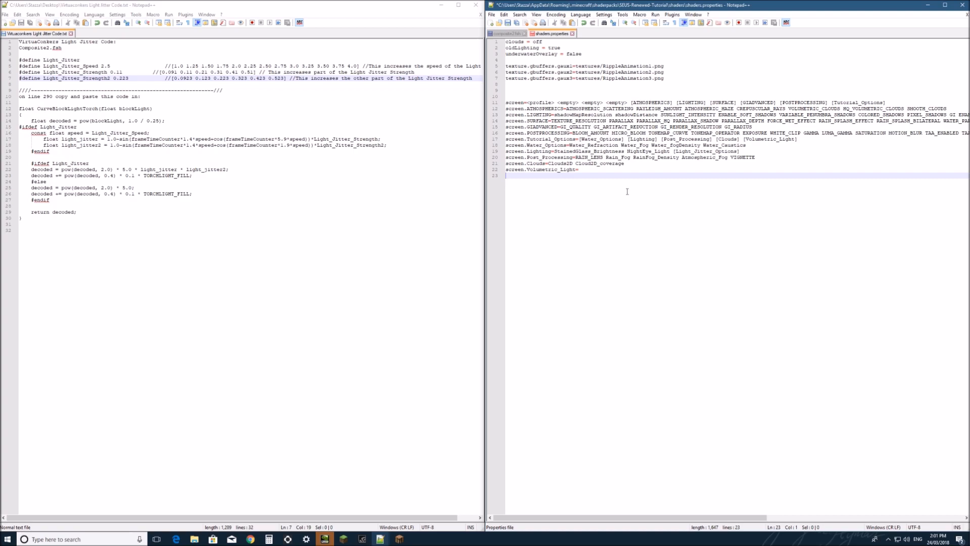
type("screen.Light_Jitter_Options")
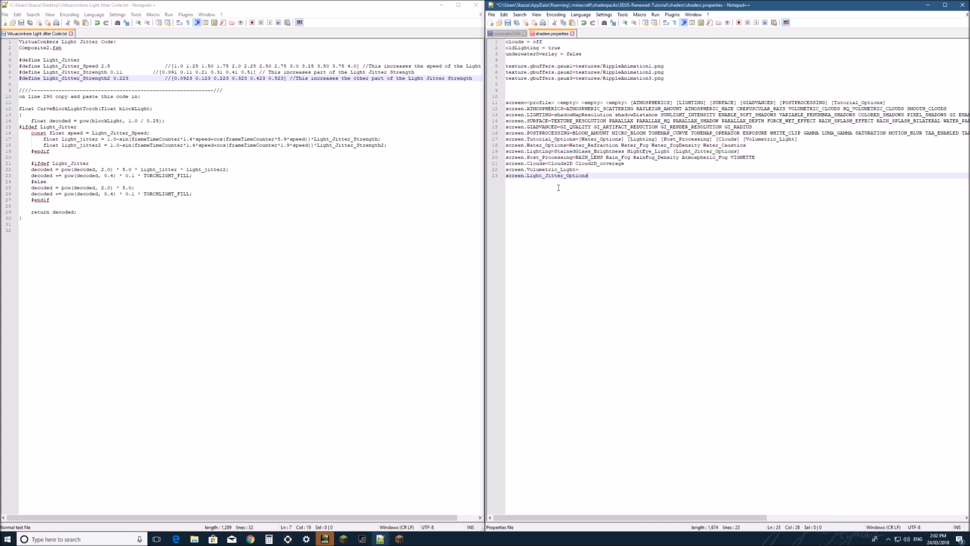
type("=")
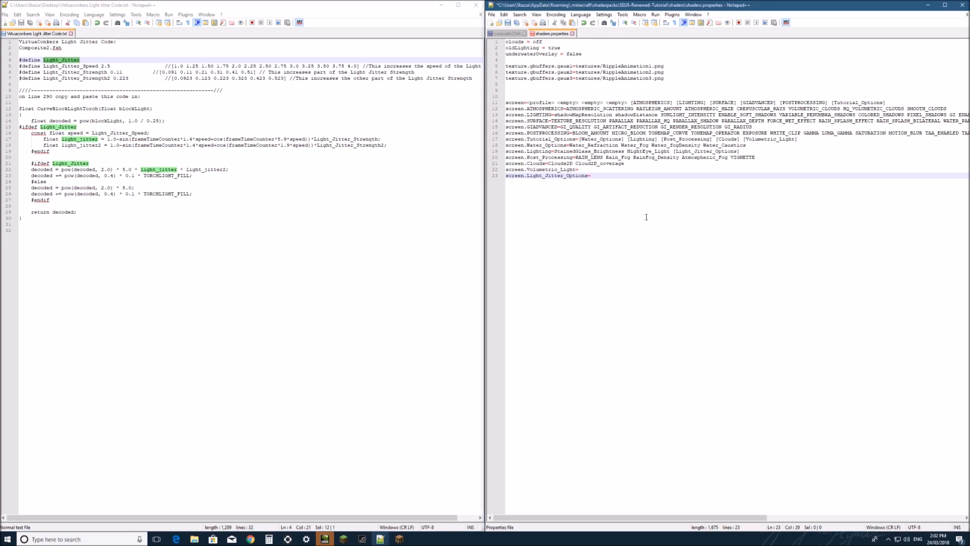
type("Light_Jitter Light_Jitter_Speed")
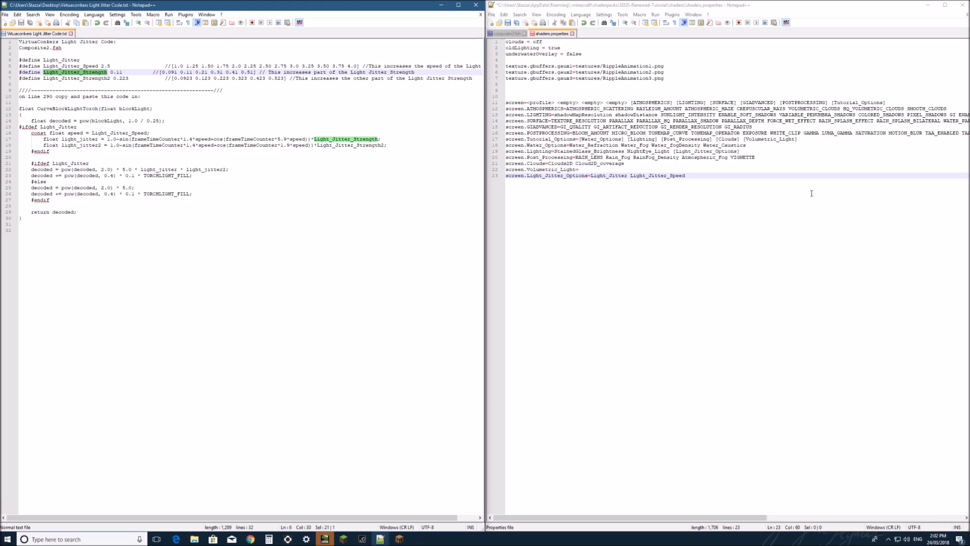
type("Light_Jitter_Strength")
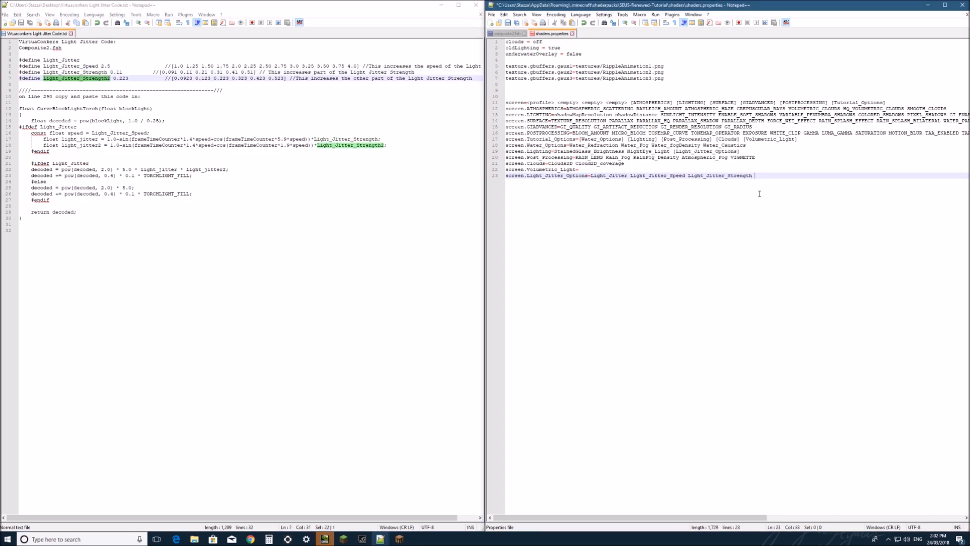
type("Light_Jitter_Strength2")
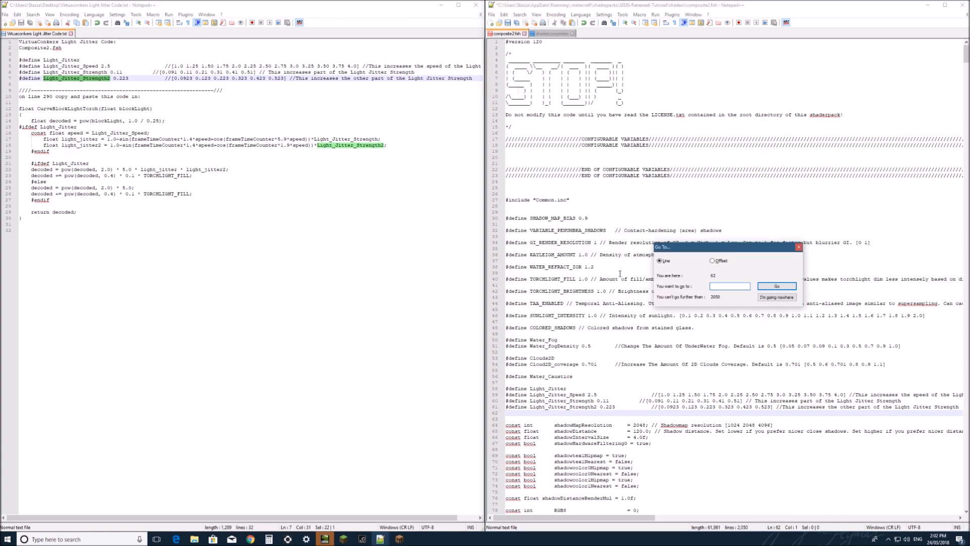
- Go to line 290 and paste the jitter code over the old CurveBlockLightTorch function
type("290")
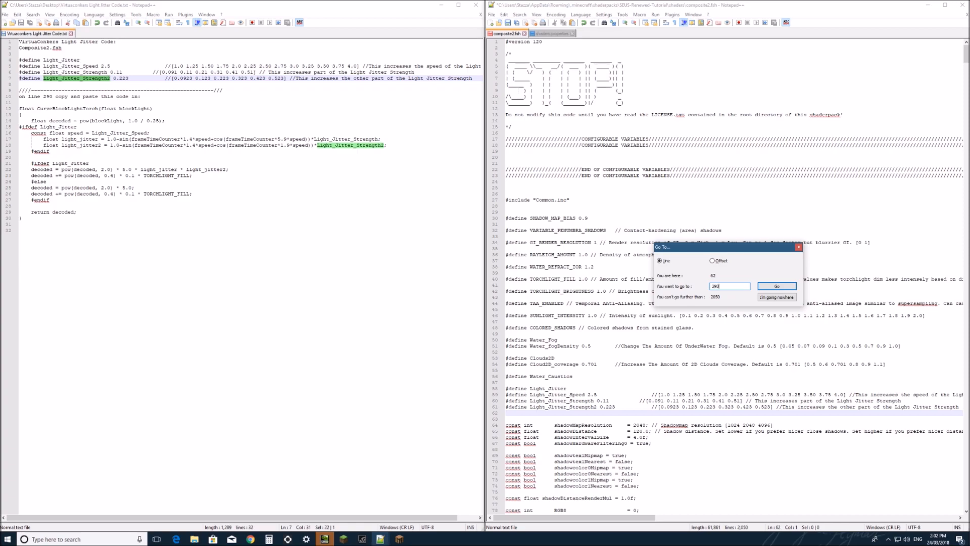
left_click(775, 286)
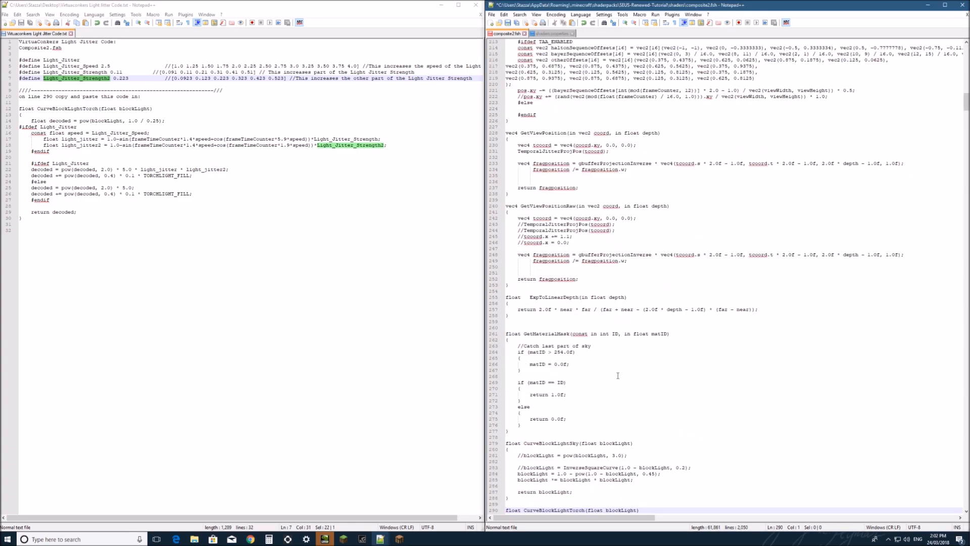
scroll("down", 3)
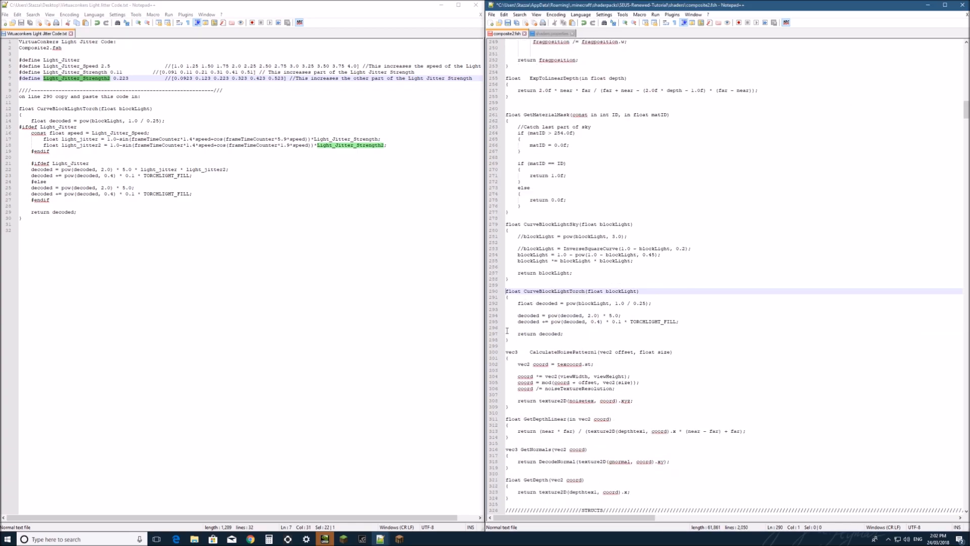
left_click_drag(506, 291, 507, 339)
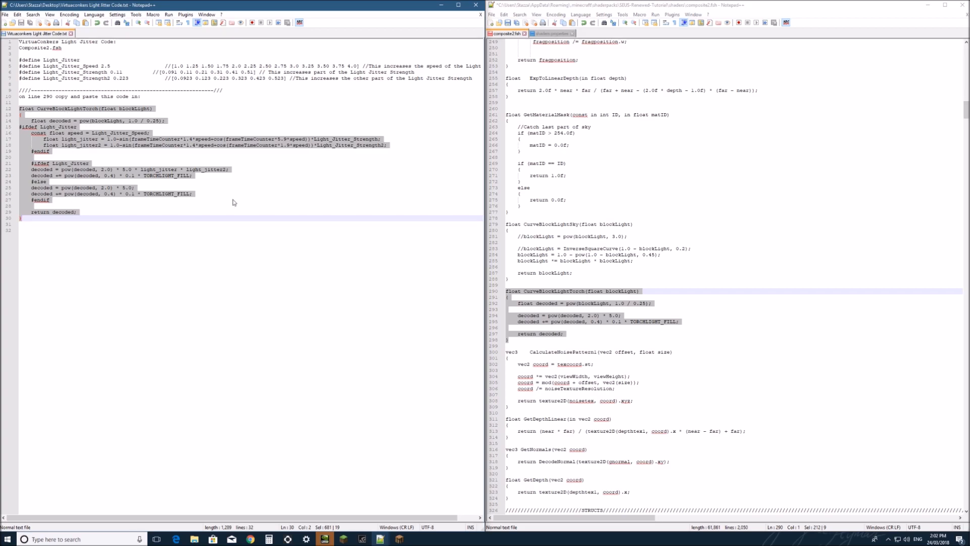
mouse_move(563, 320)
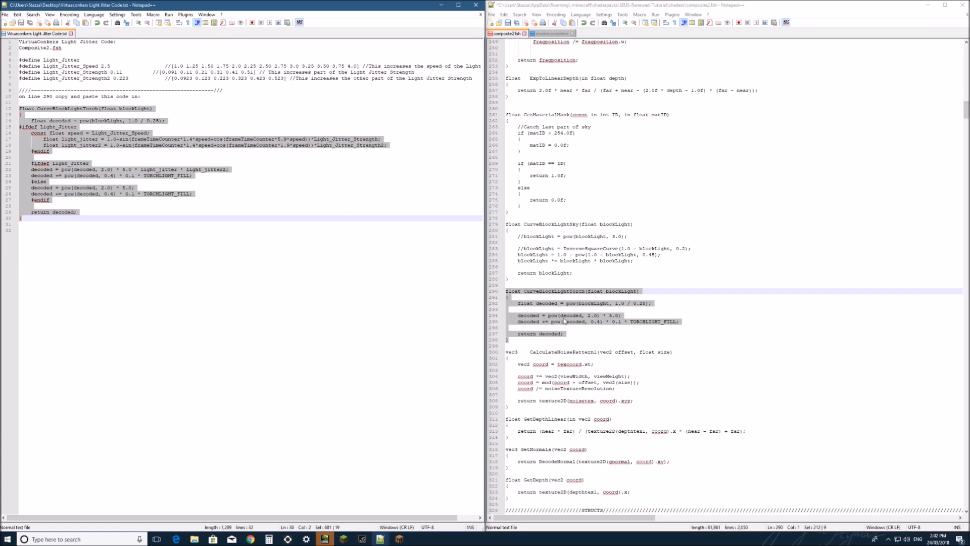
right_click(564, 322)
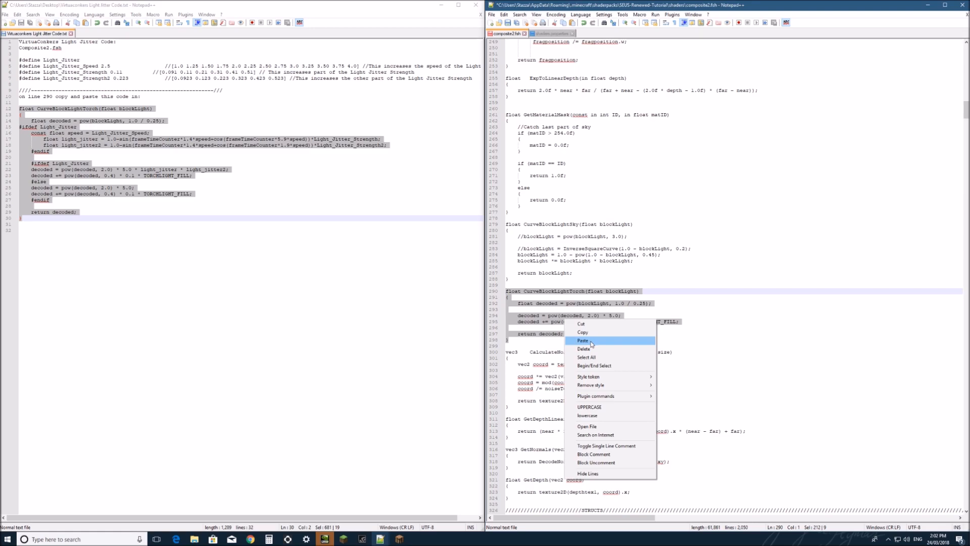
left_click(582, 340)
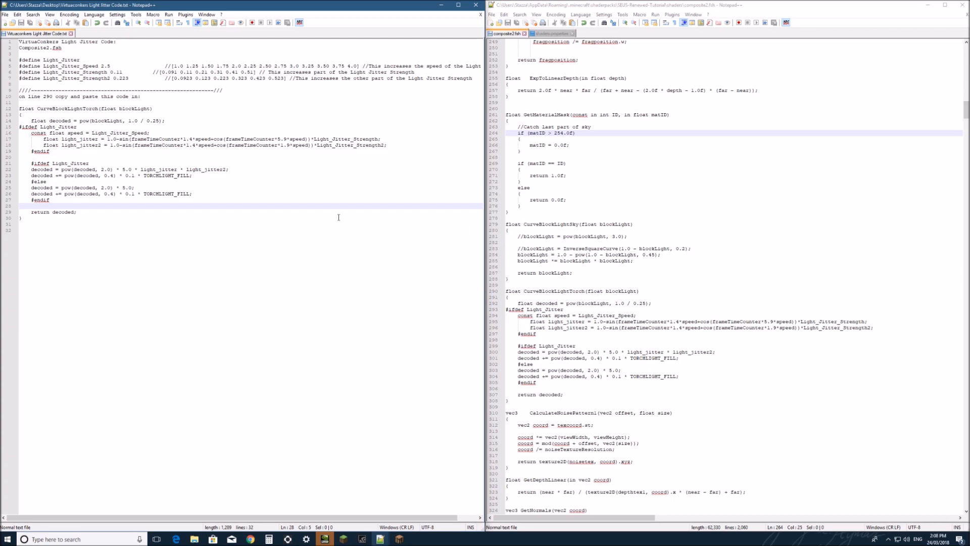
- Search composite2.fsh for CurveBlockLightTorch to confirm it sits at line 290
double_click(65, 108)
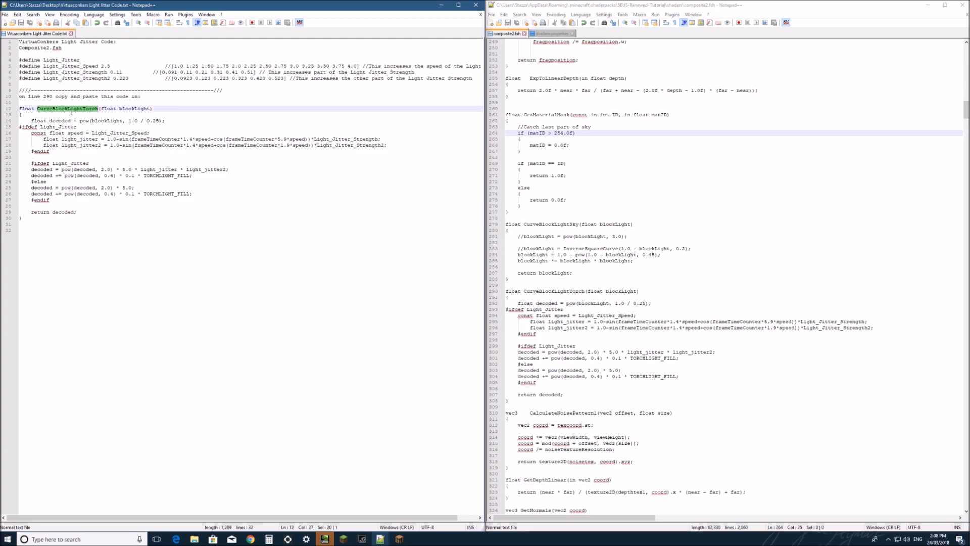
mouse_move(836, 251)
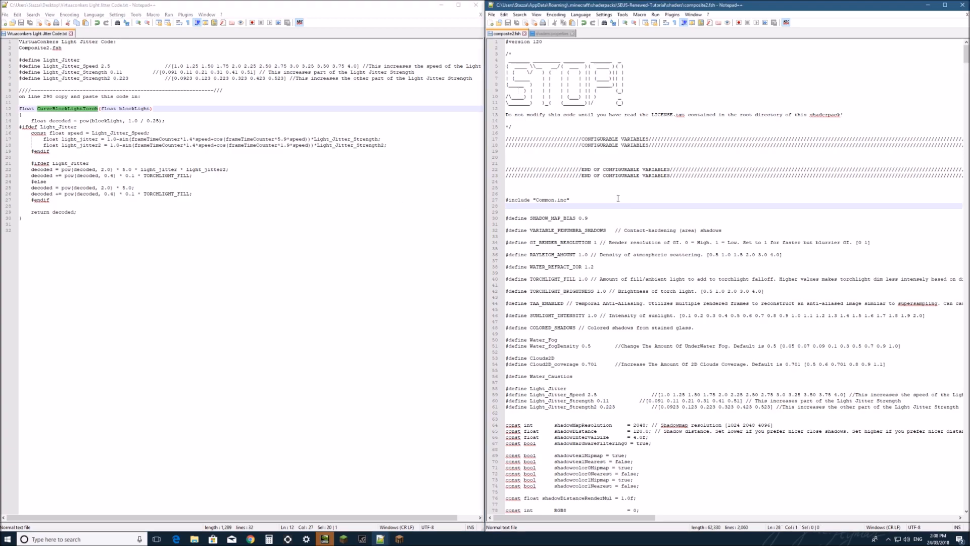
key("Ctrl+f")
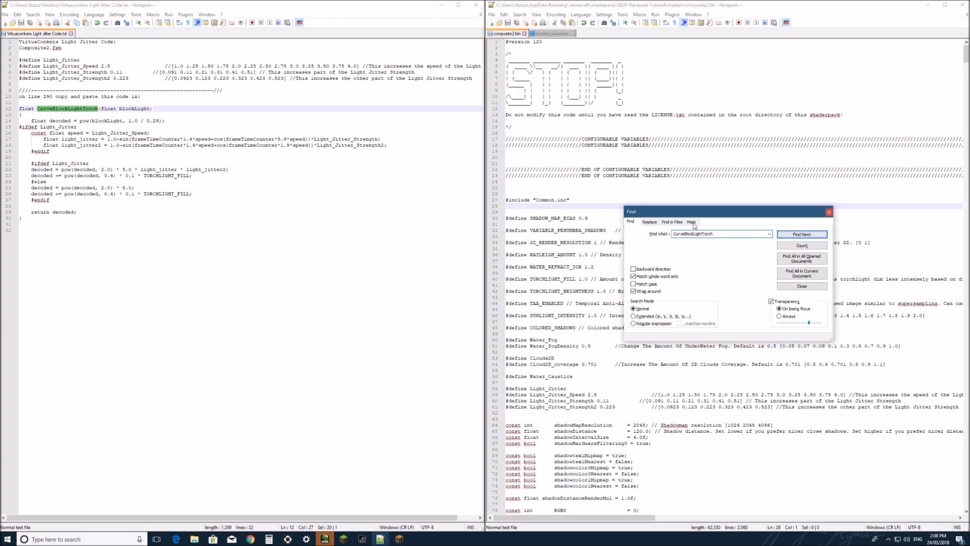
left_click(802, 234)
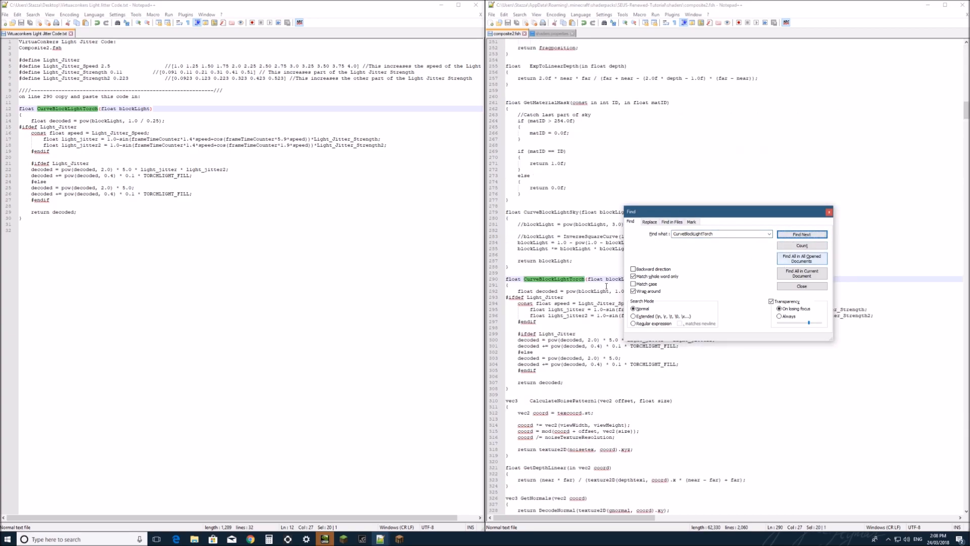
left_click(801, 286)
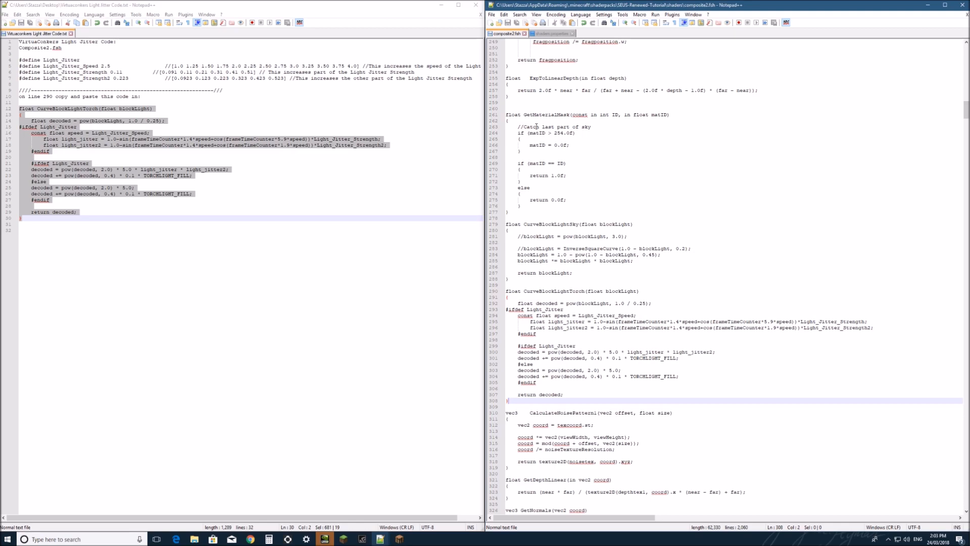
mouse_move(411, 438)
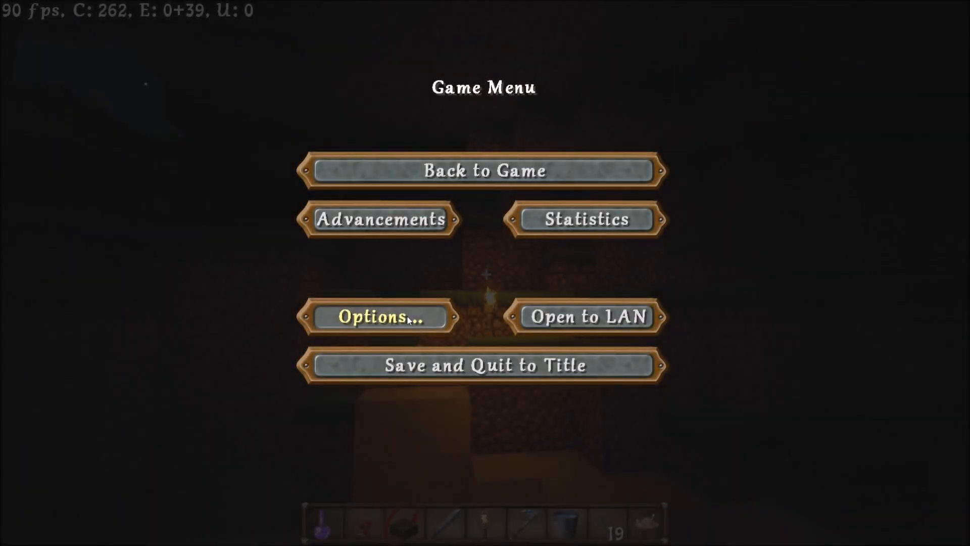
- Open the shader's Light_Jitter_Options page under Tutorial_Options > Lighting
left_click(377, 317)
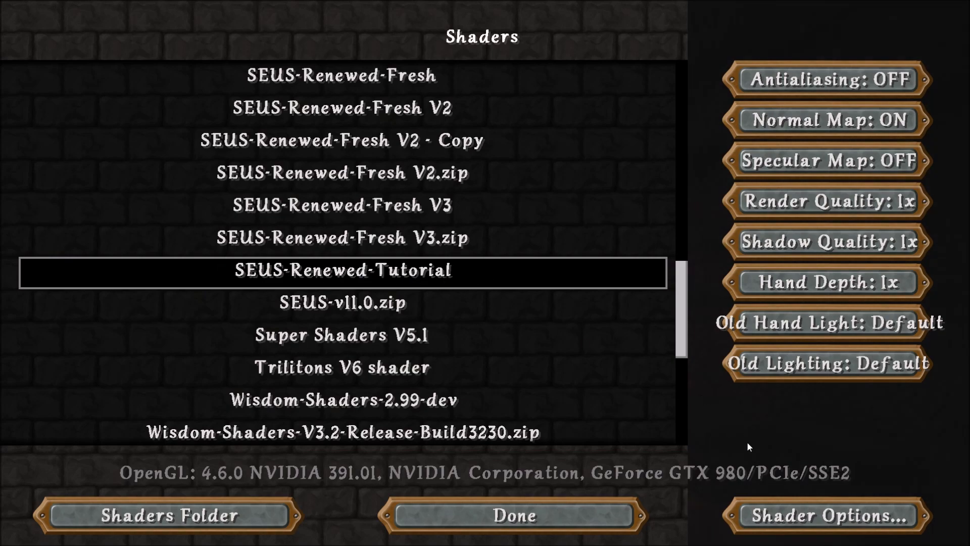
left_click(824, 516)
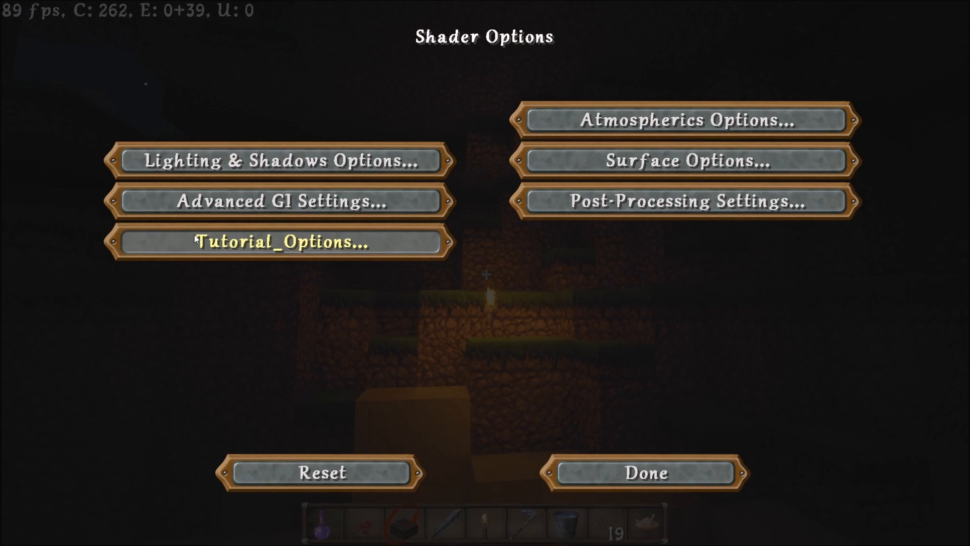
mouse_move(385, 248)
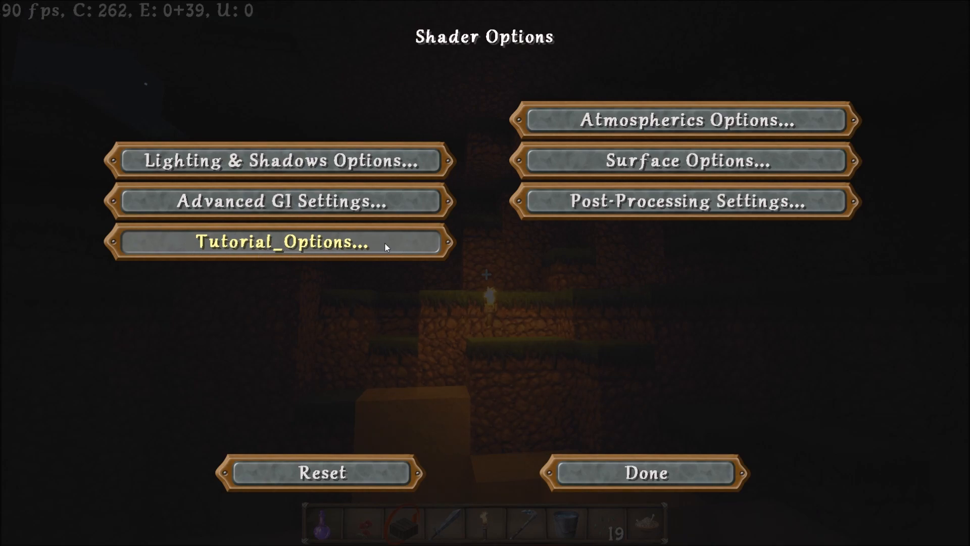
left_click(279, 242)
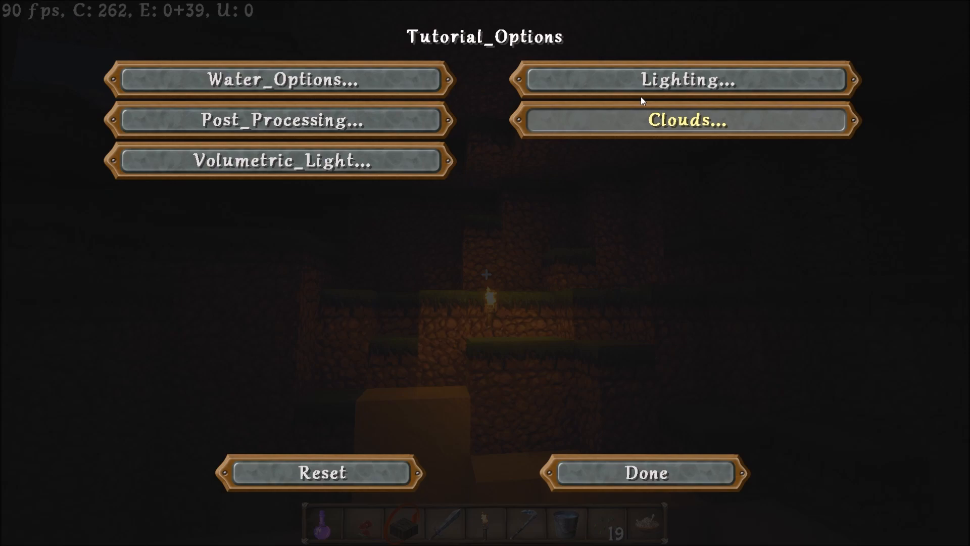
left_click(689, 79)
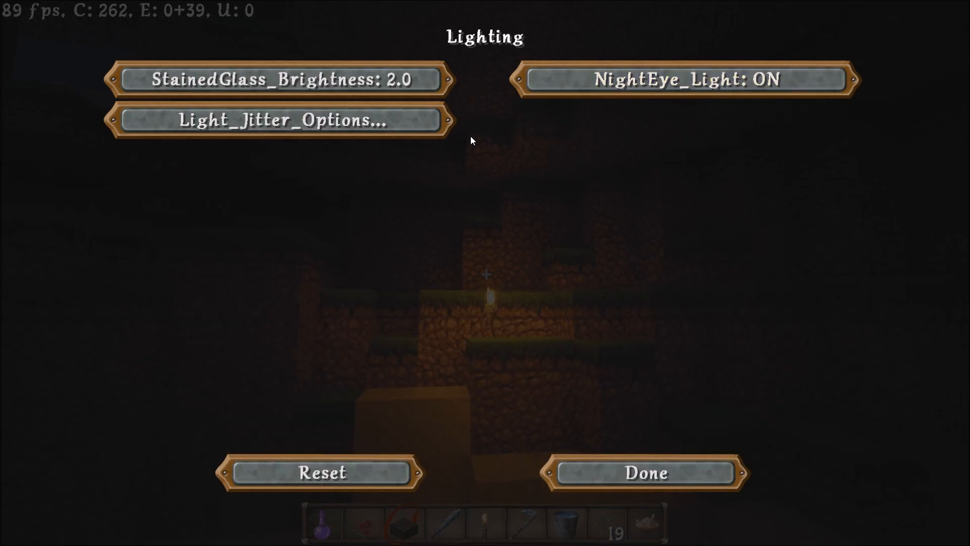
left_click(279, 119)
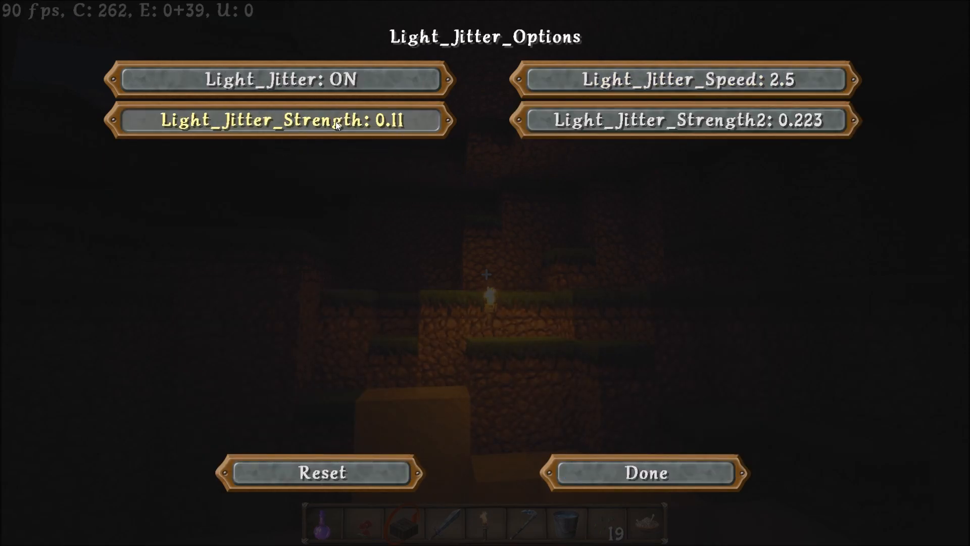
- Toggle Light_Jitter off and back on, then raise the strengths to 0.41 and 0.523
left_click(279, 80)
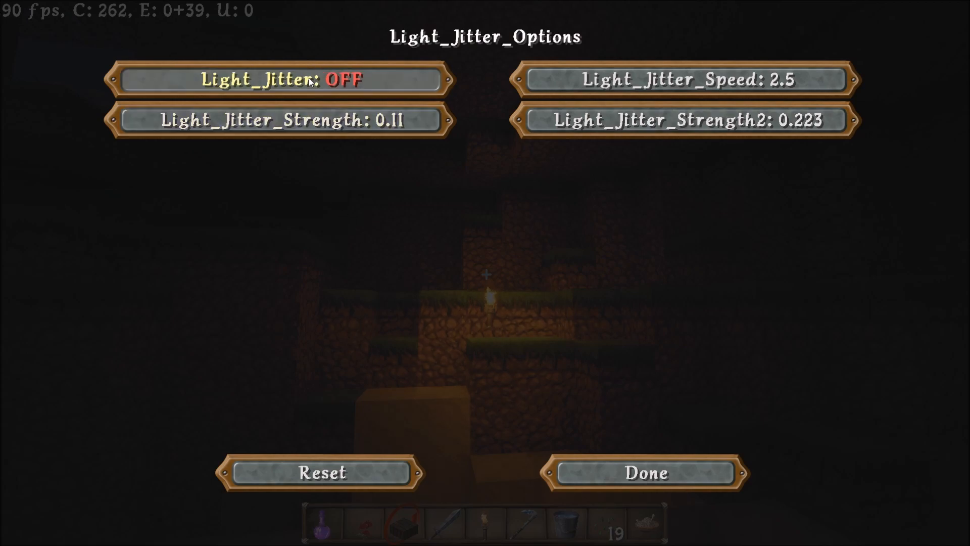
left_click(282, 80)
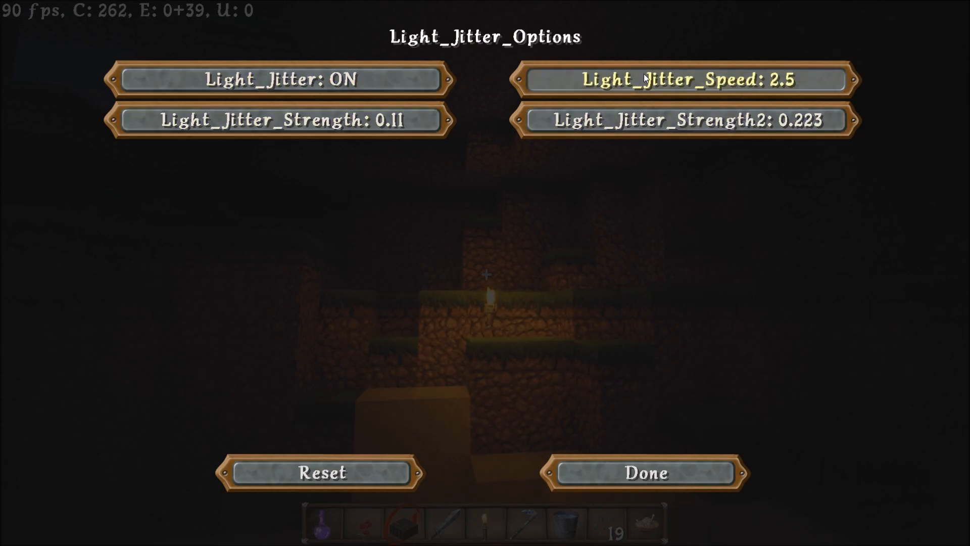
mouse_move(280, 121)
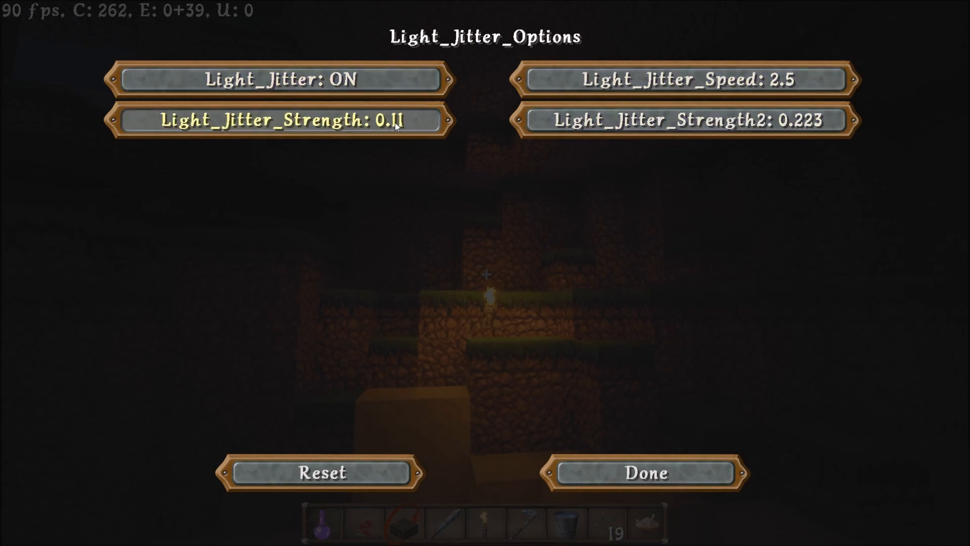
left_click(680, 120)
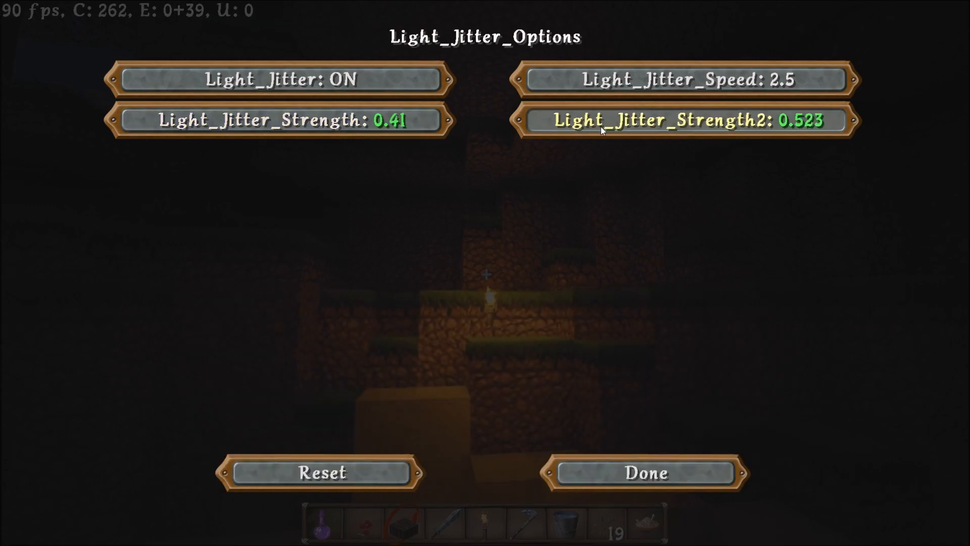
left_click(643, 473)
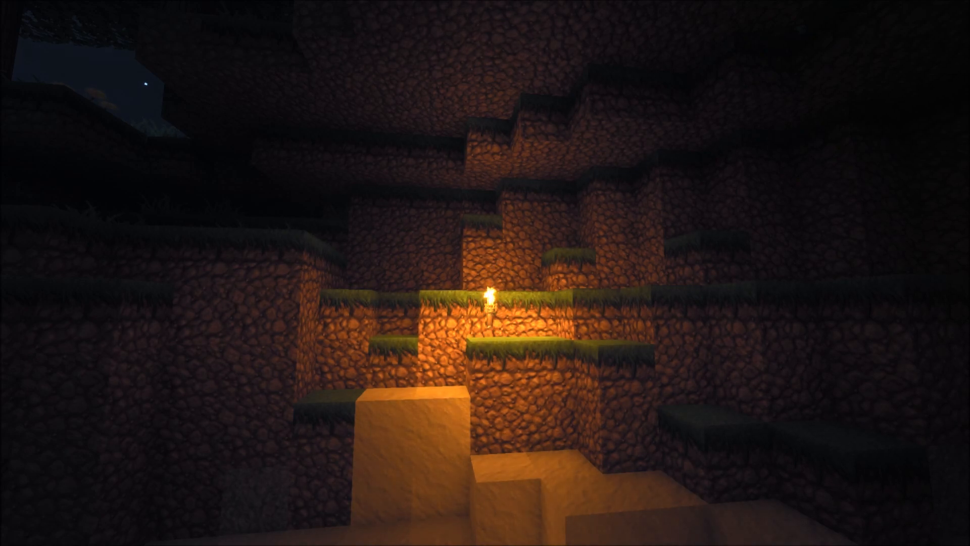
- Go back to Light_Jitter_Options from the Esc menu, set Light_Jitter OFF, and resume the game
key("Escape")
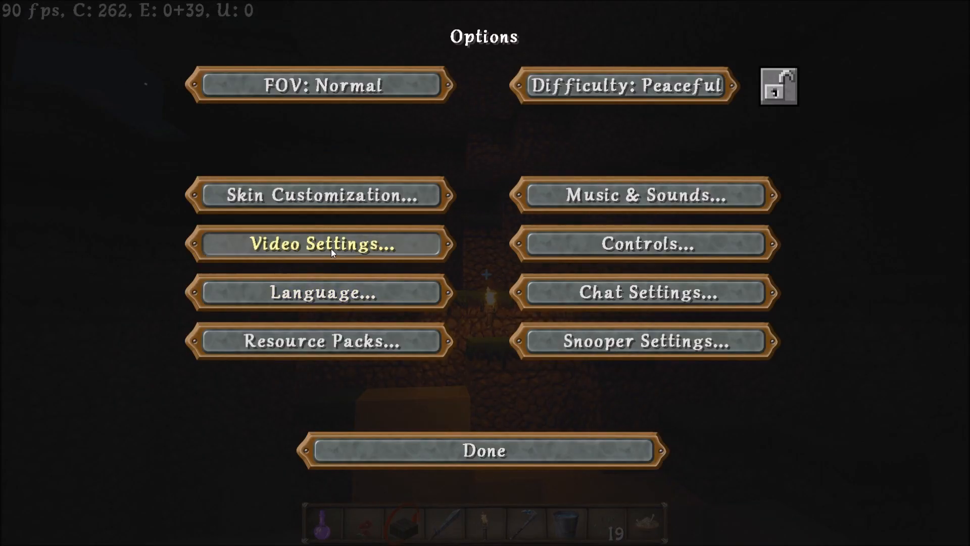
left_click(317, 243)
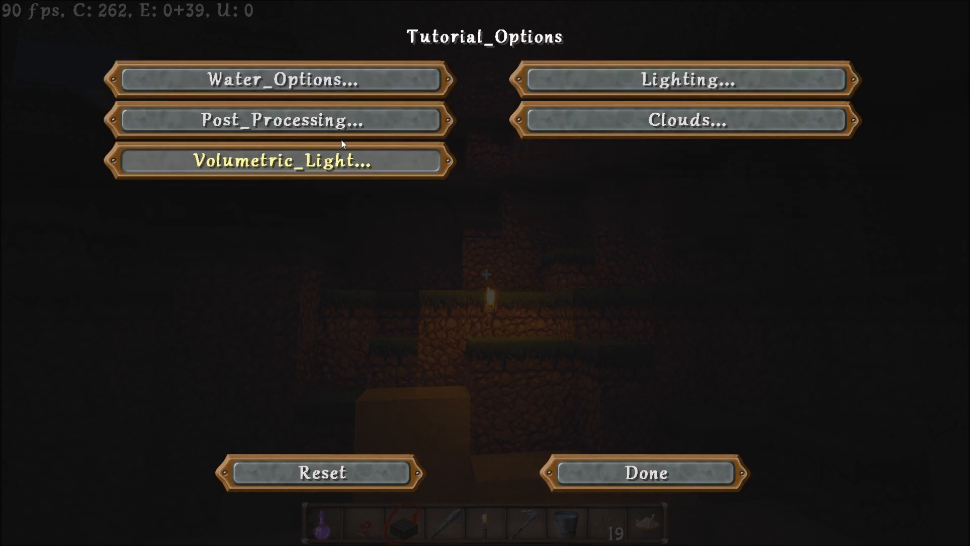
left_click(689, 79)
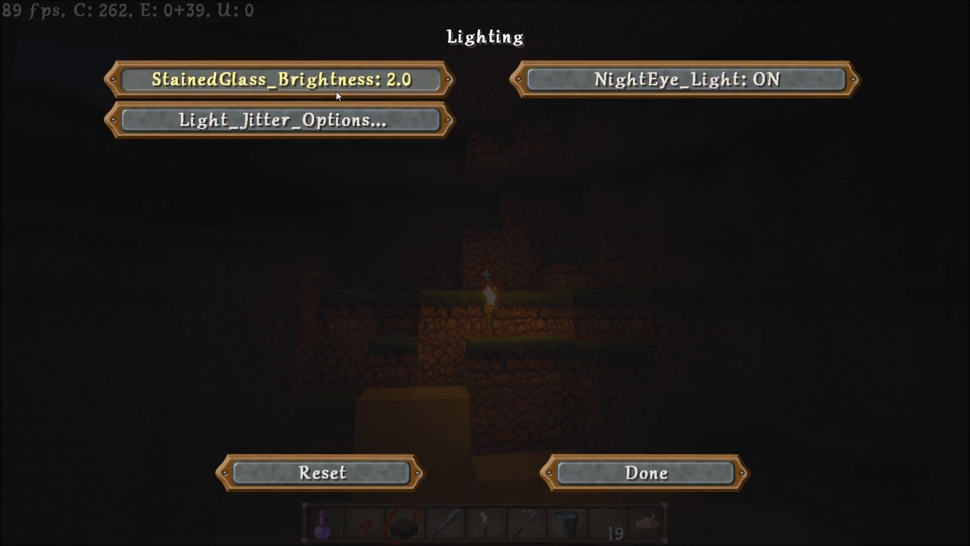
left_click(282, 119)
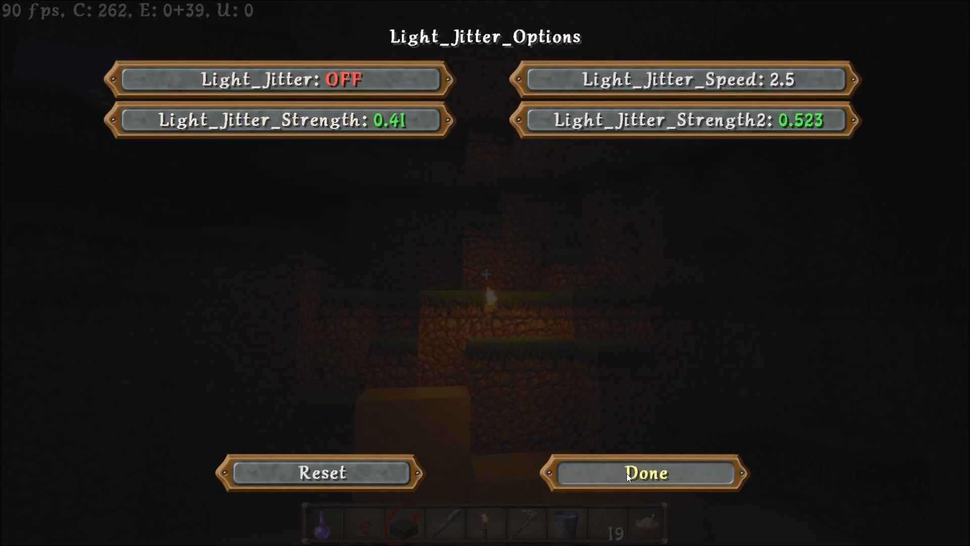
left_click(646, 473)
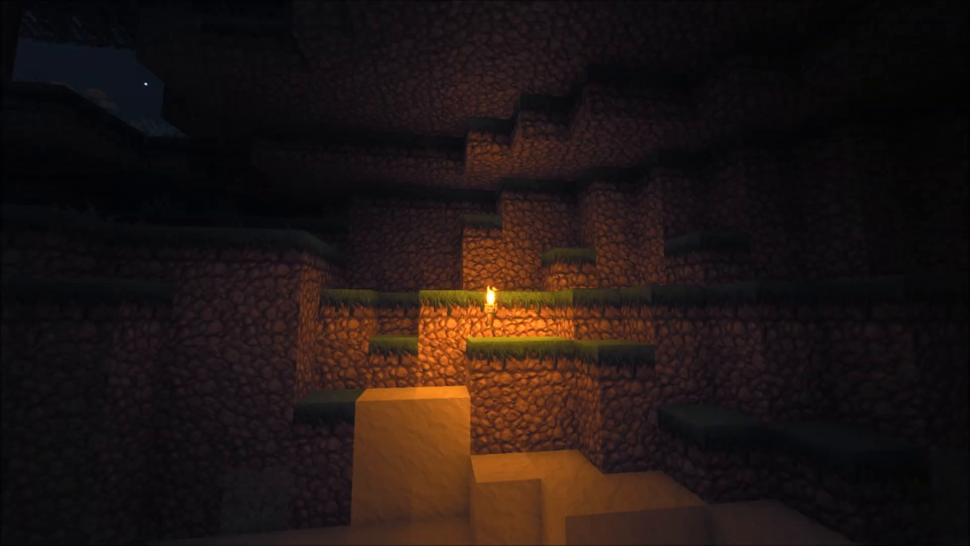